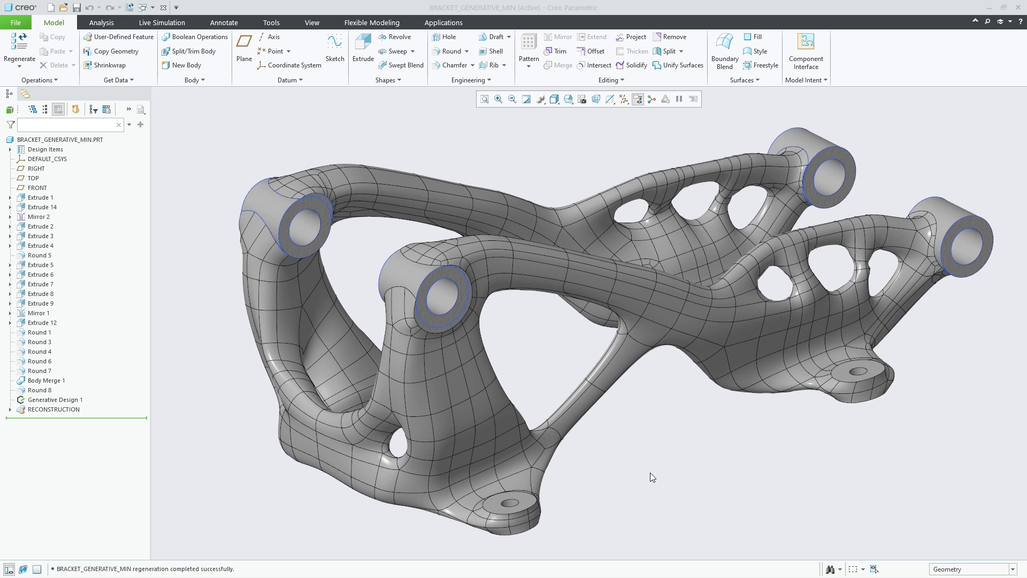
mouse_move(653, 474)
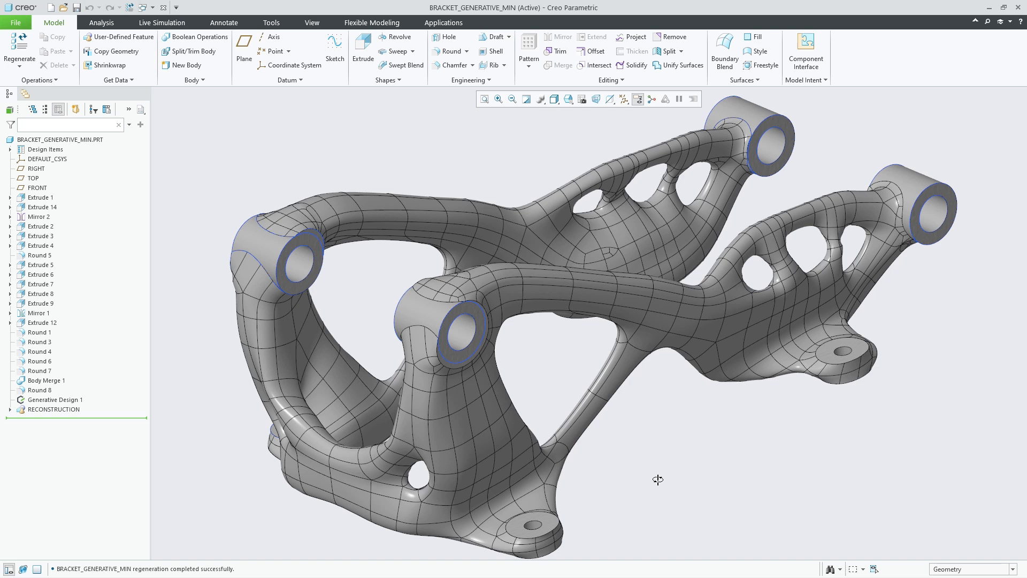
mouse_move(660, 483)
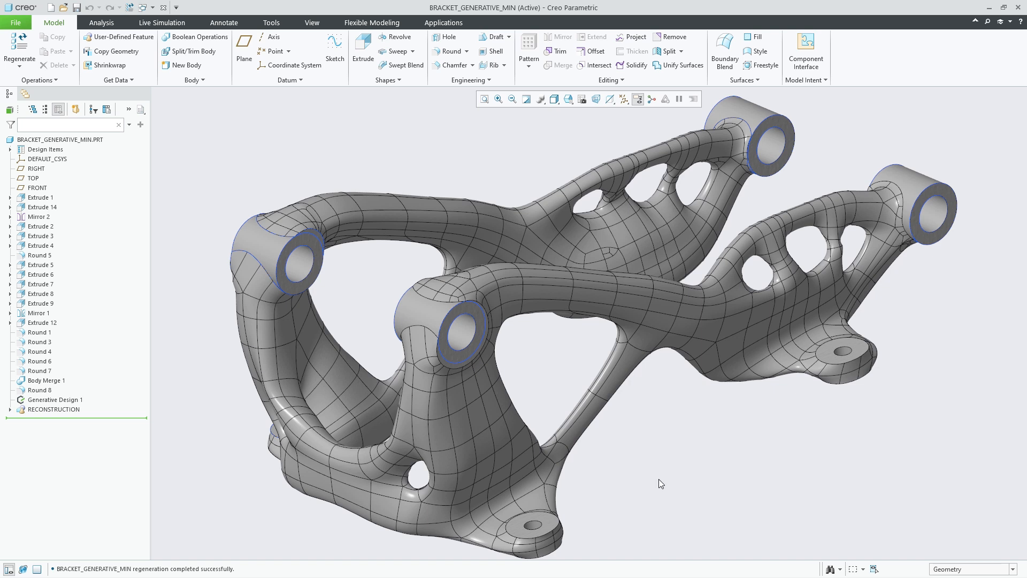
mouse_move(642, 484)
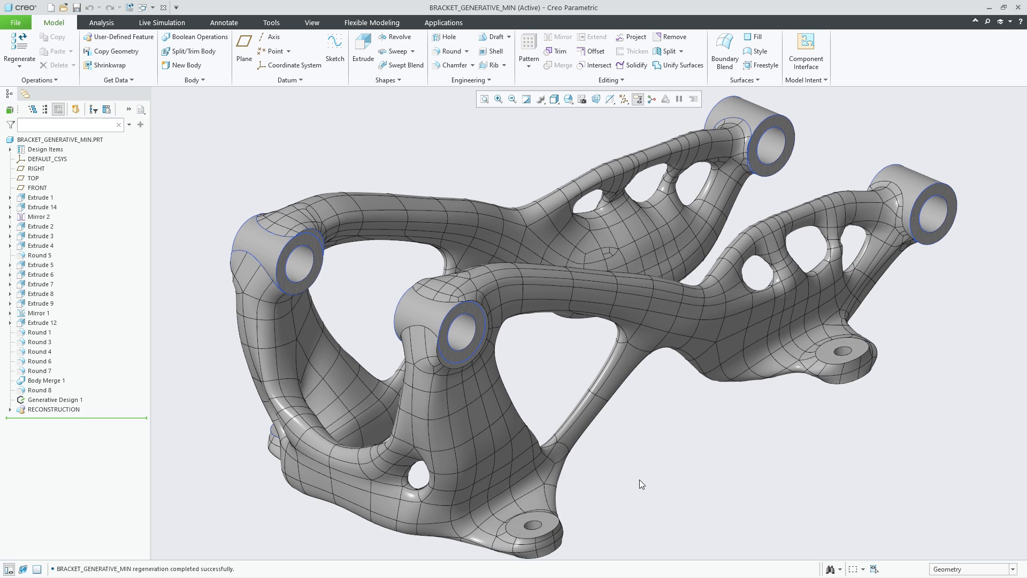
Step: Bring up Free_Min's Design Criteria and the Add Constraints list
left_click(55, 399)
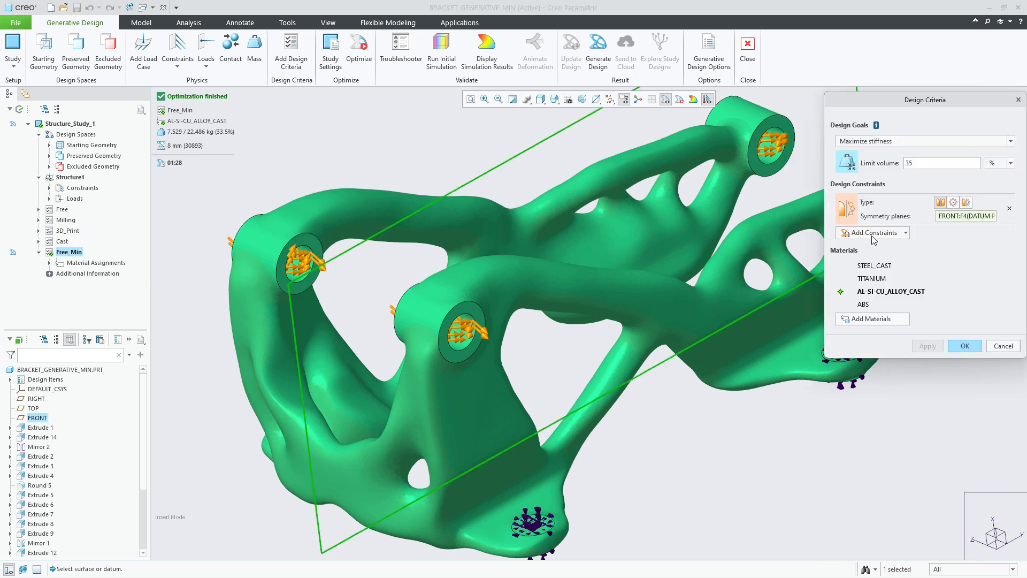
left_click(871, 232)
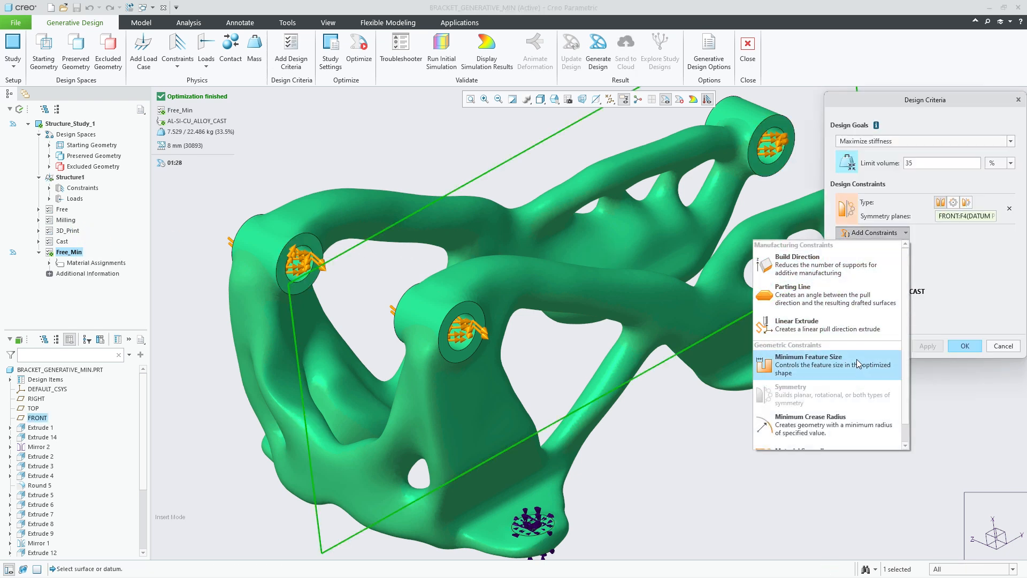
Step: Add a Minimum Feature Size constraint of 35.00 mm and commit it
left_click(807, 361)
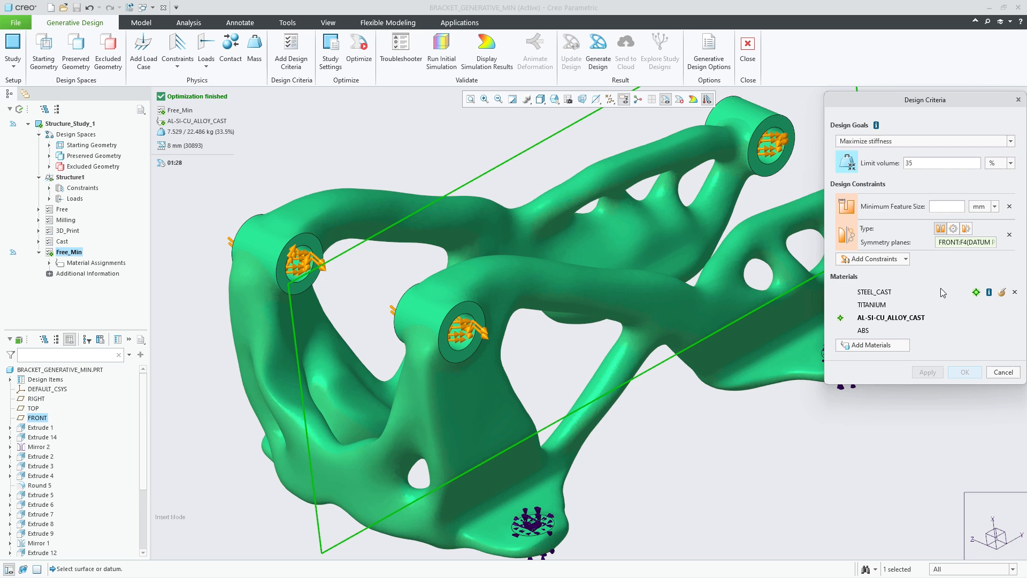
mouse_move(947, 272)
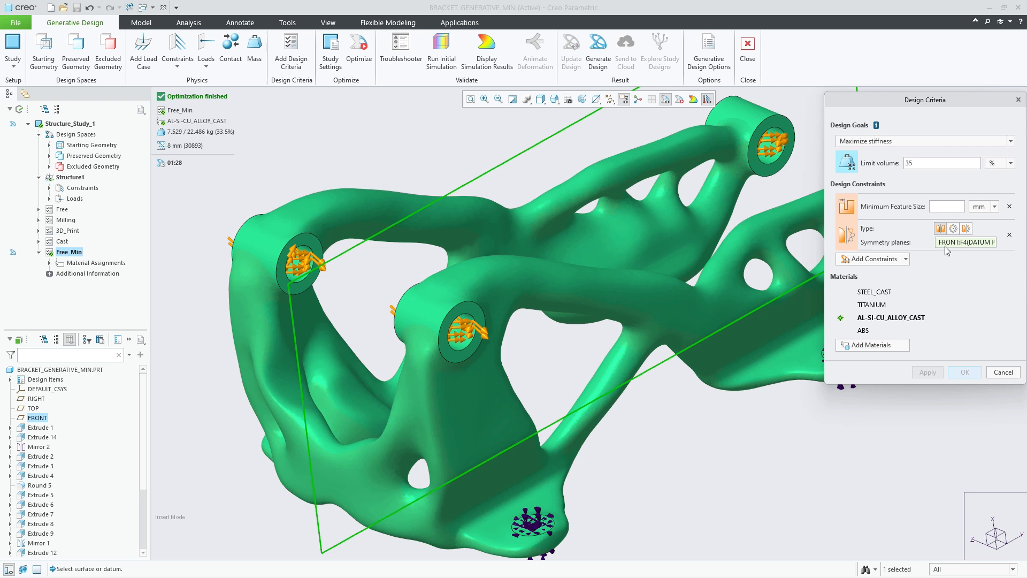
left_click(946, 205)
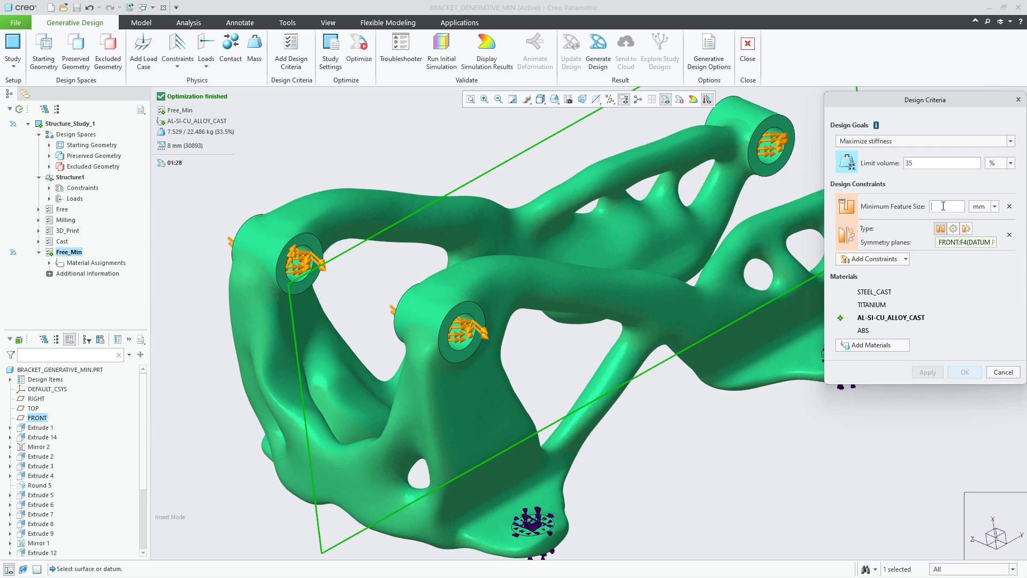
type("35.00")
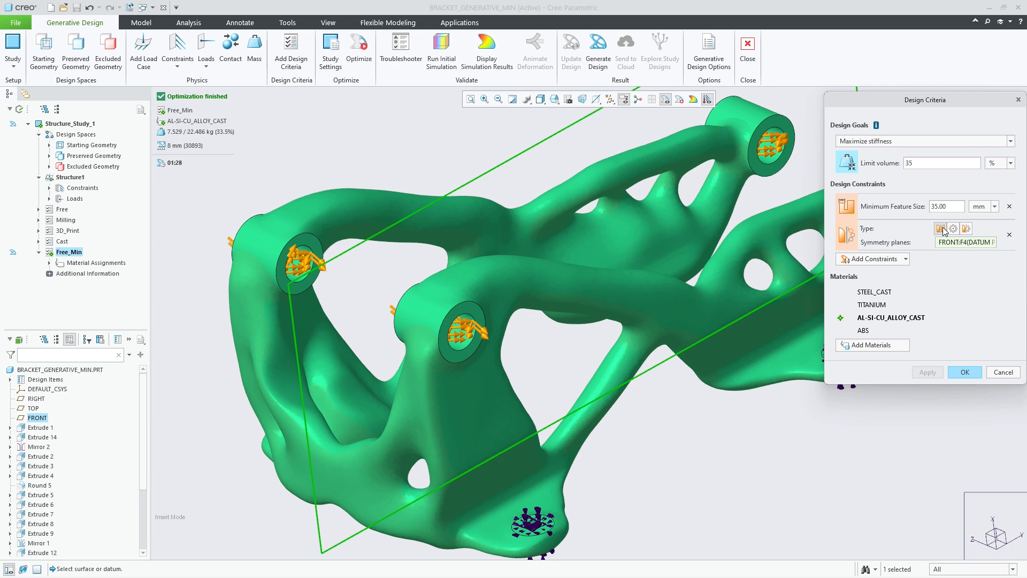
left_click(963, 373)
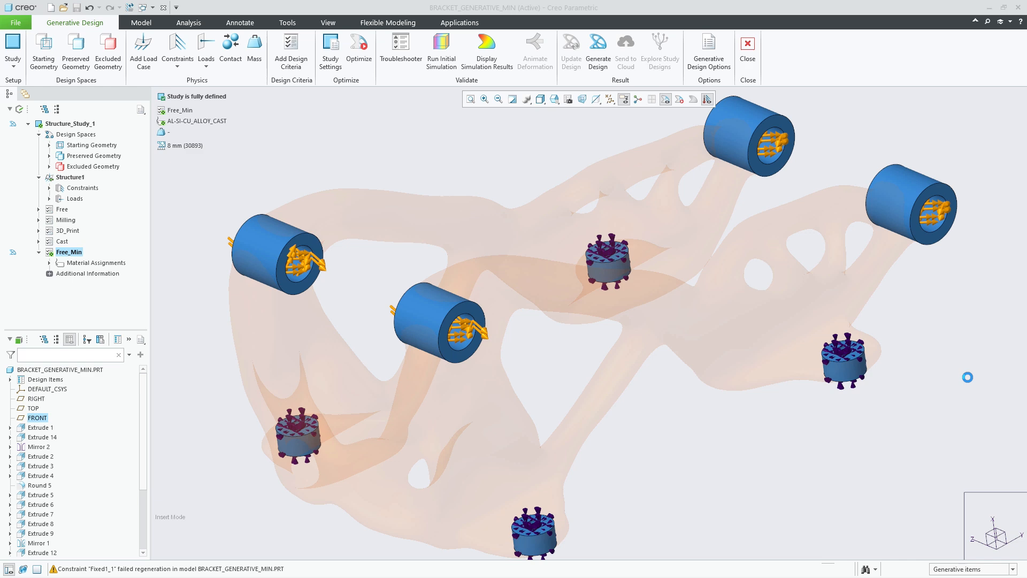
Step: Run Optimize and update the bracket geometry with the thicker Free_Min result
left_click(358, 49)
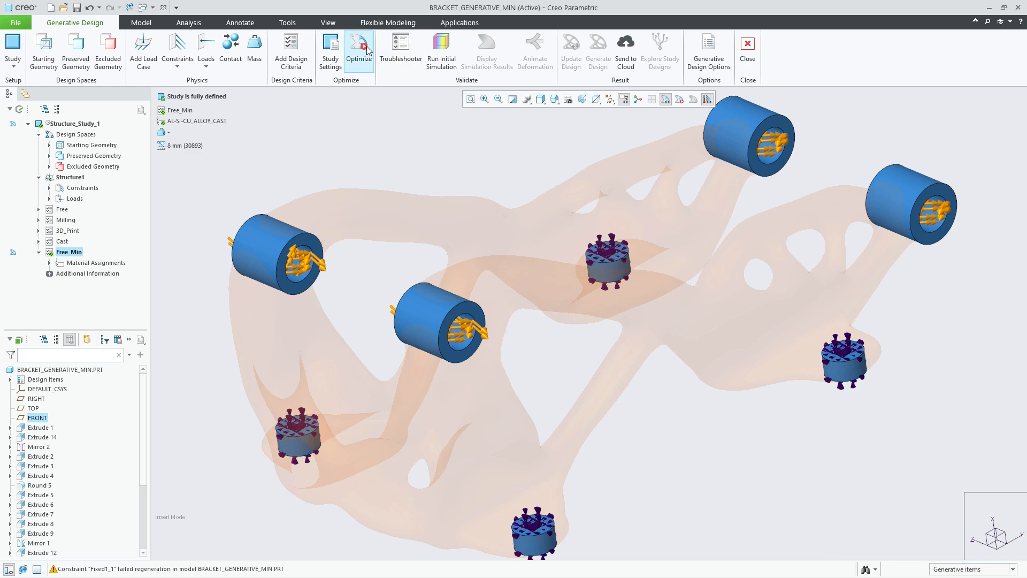
left_click(359, 51)
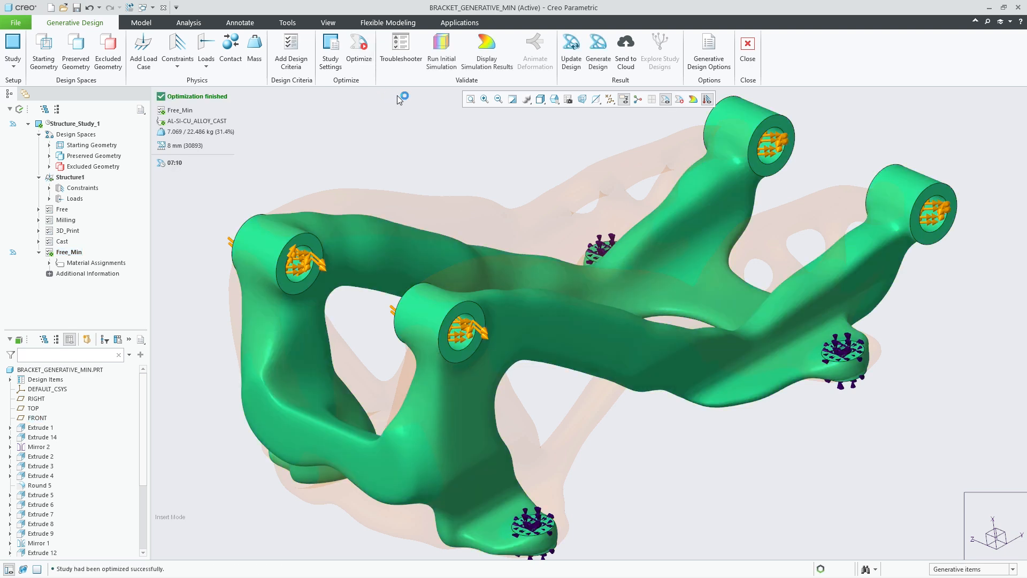
left_click(570, 49)
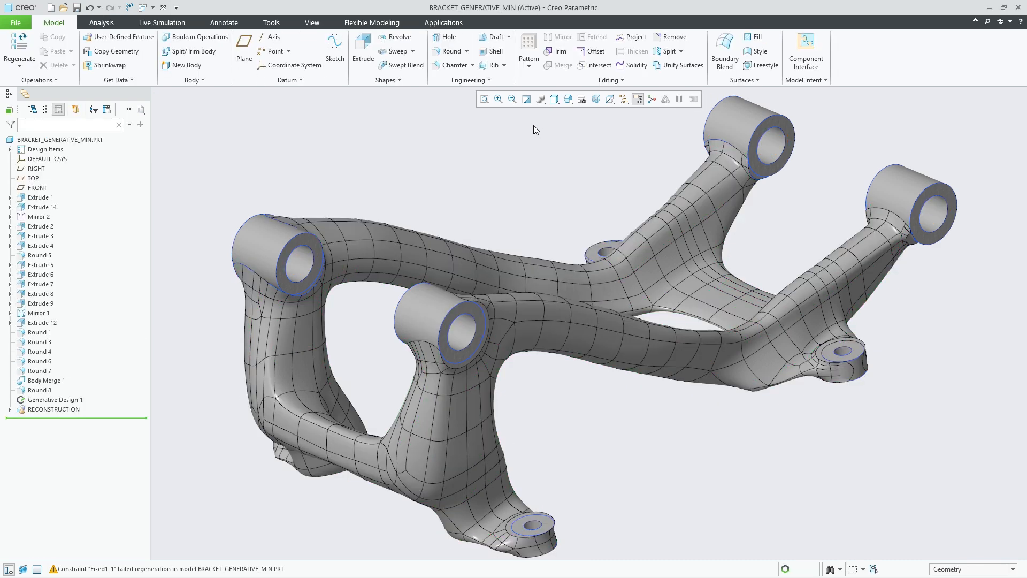
mouse_move(548, 216)
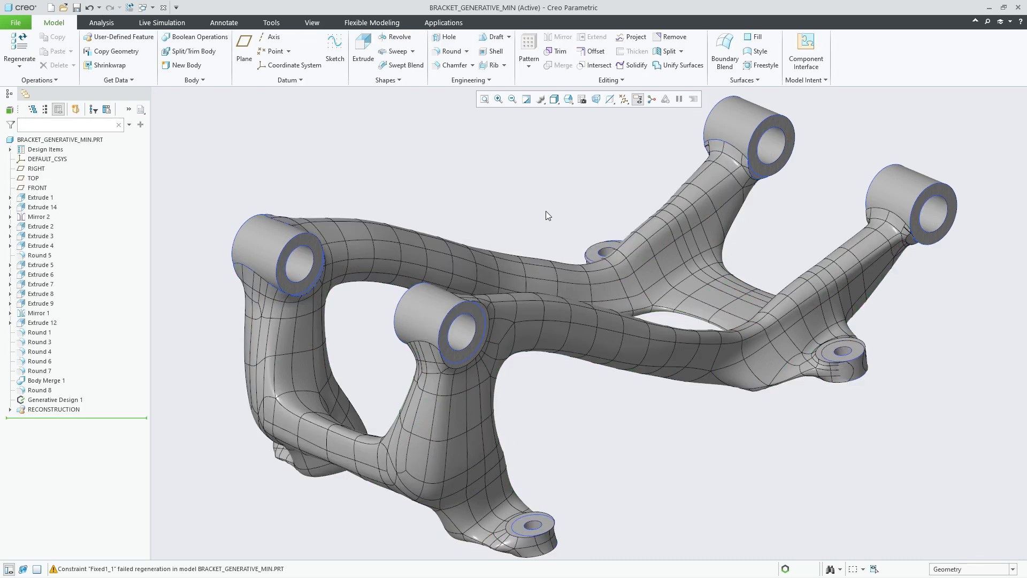
left_click_drag(547, 216, 623, 407)
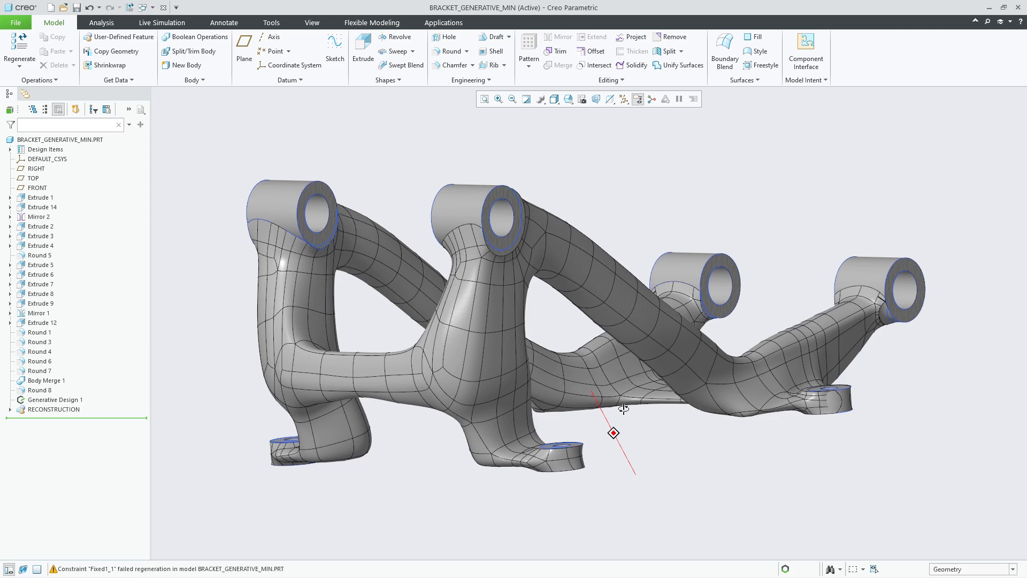
left_click_drag(623, 408, 710, 408)
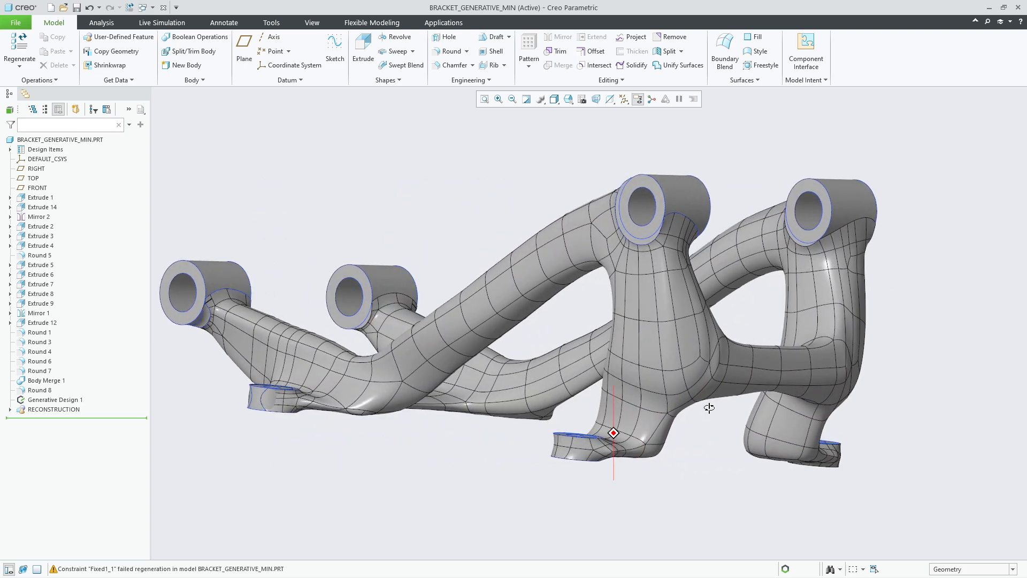